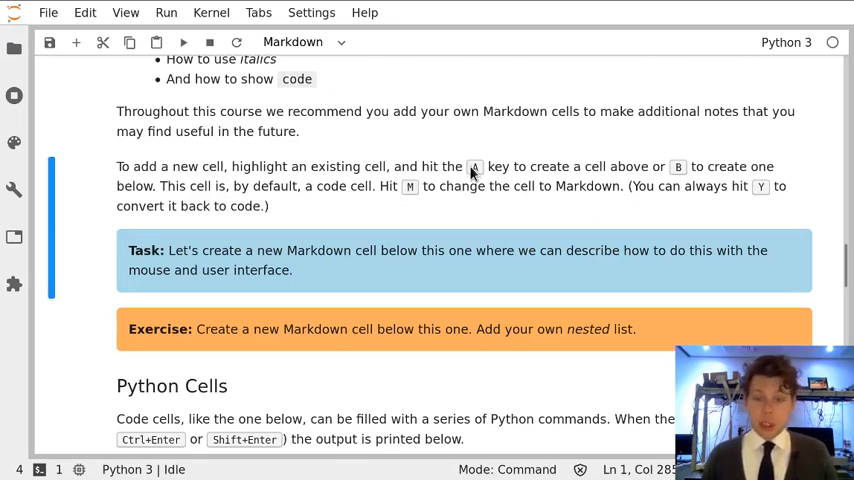
{"action": "mouse_move", "coordinate": [478, 172]}
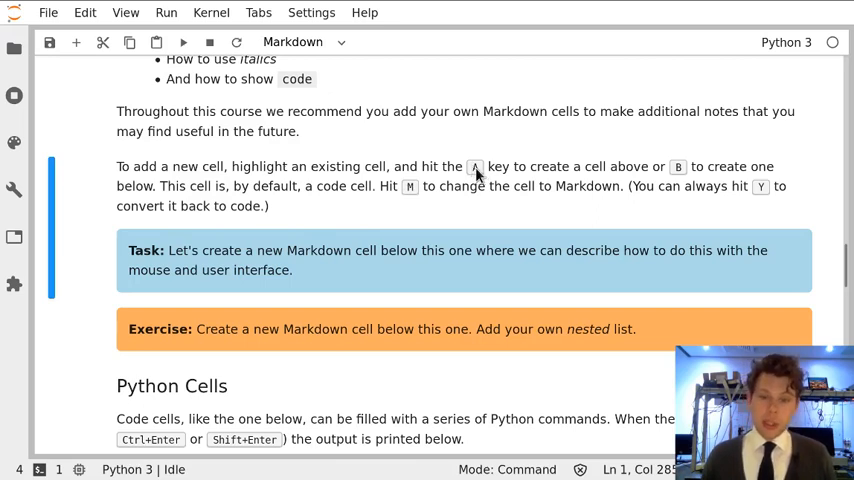
{"action": "mouse_move", "coordinate": [672, 172]}
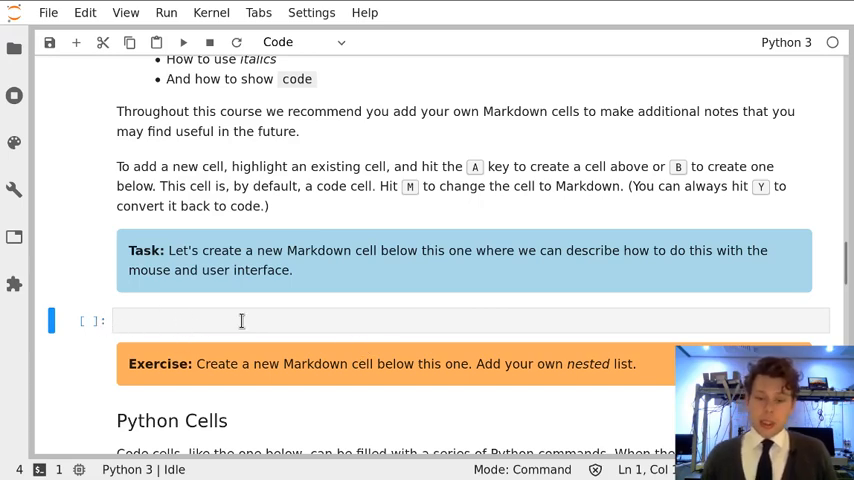
{"action": "mouse_move", "coordinate": [179, 320]}
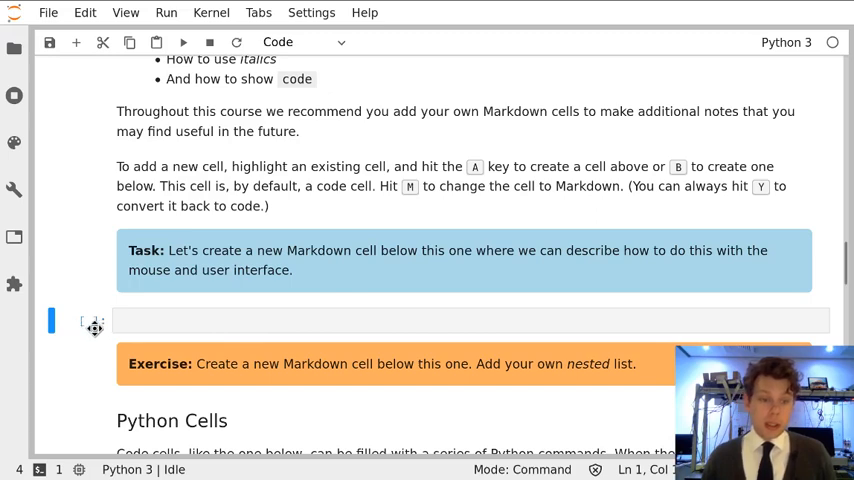
Scroll down to the Task box where the new code cell is inserted below it.
{"action": "scroll", "scroll_direction": "down", "scroll_amount": 3}
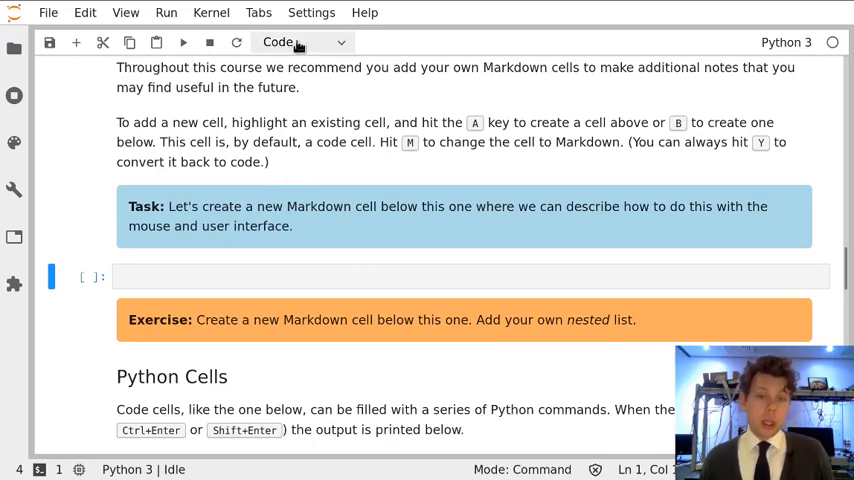
{"action": "left_click", "coordinate": [300, 42]}
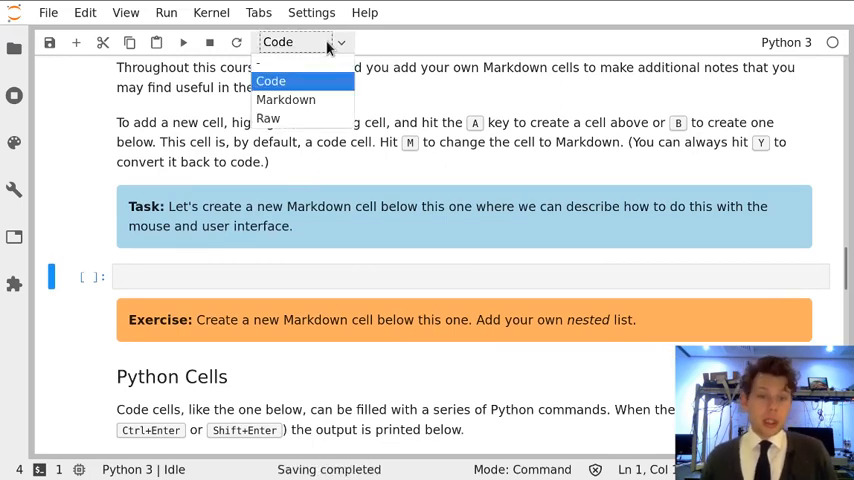
{"action": "left_click", "coordinate": [286, 99]}
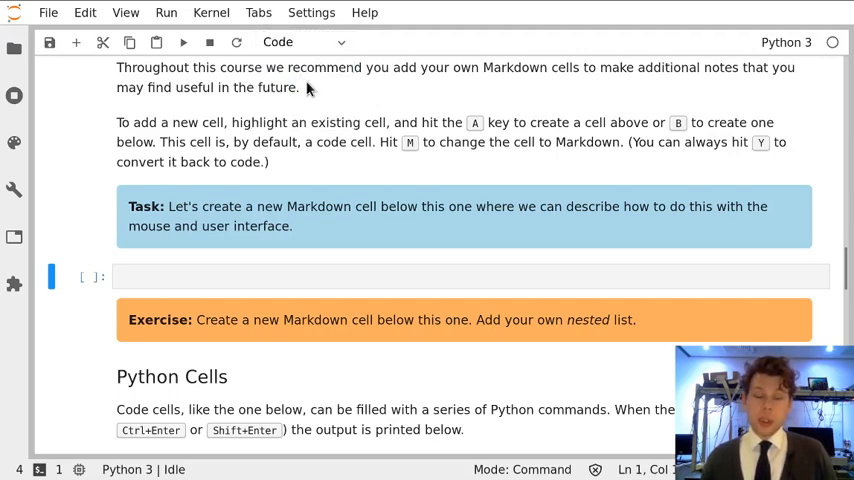
{"action": "key", "text": "m"}
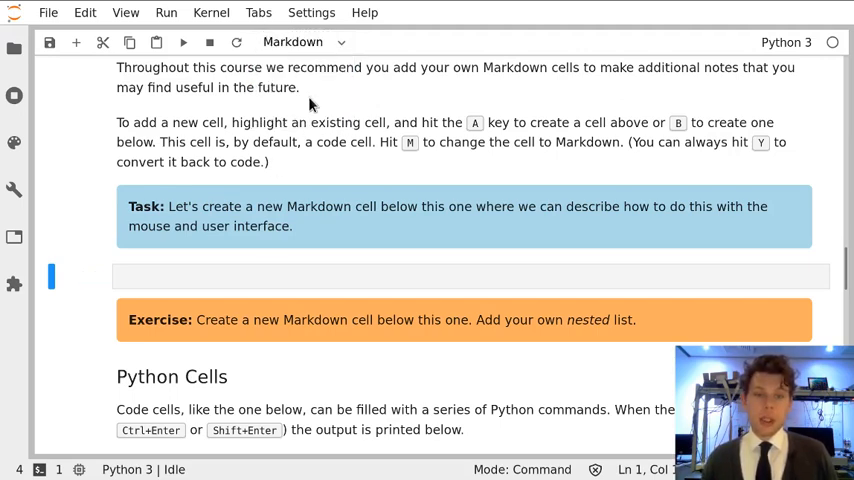
{"action": "left_click", "coordinate": [300, 42]}
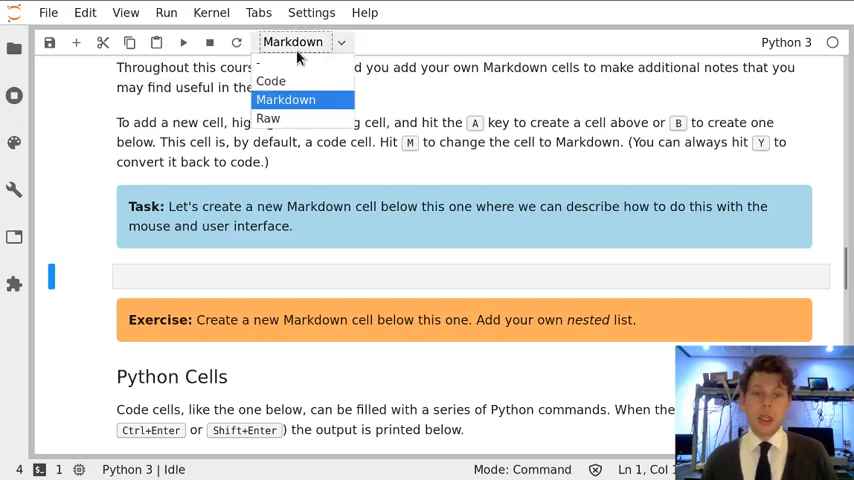
{"action": "left_click", "coordinate": [271, 81]}
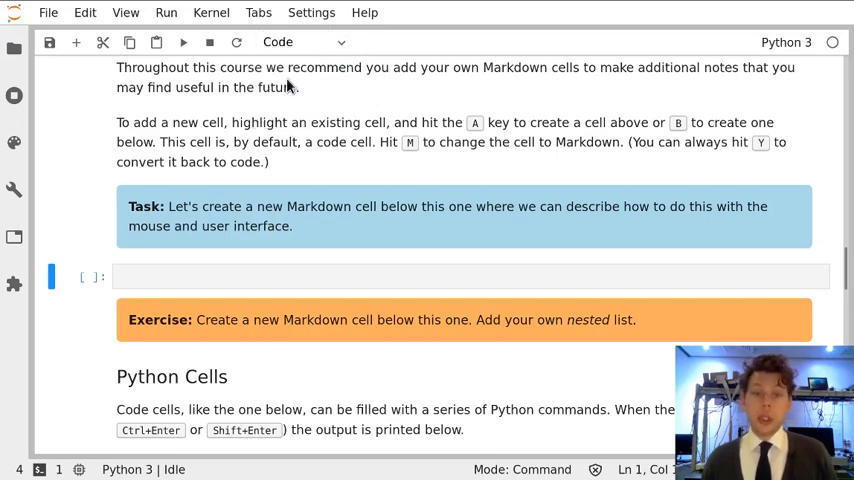
{"action": "mouse_move", "coordinate": [315, 100]}
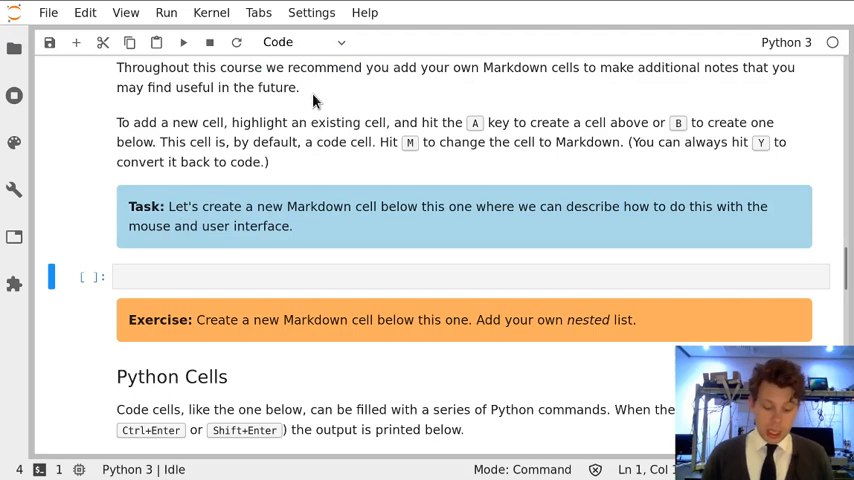
Toggle the new empty cell Markdown, back to code, and finally leave it as Markdown.
{"action": "key", "text": "m"}
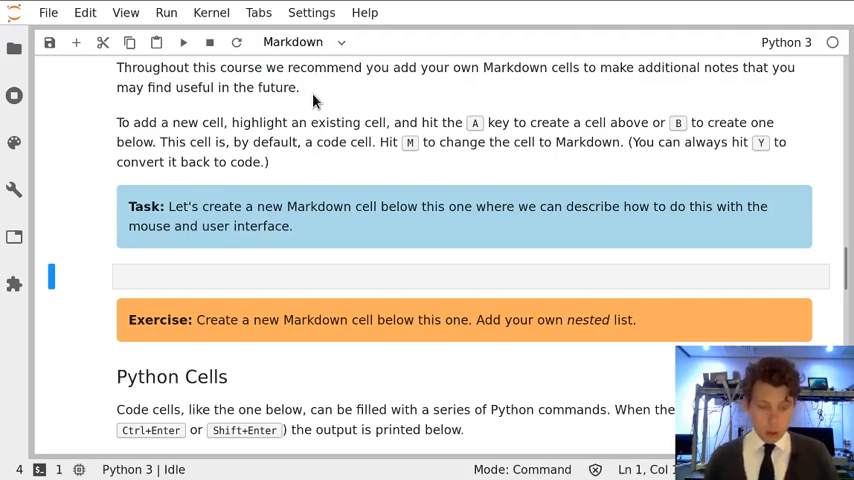
{"action": "key", "text": "y"}
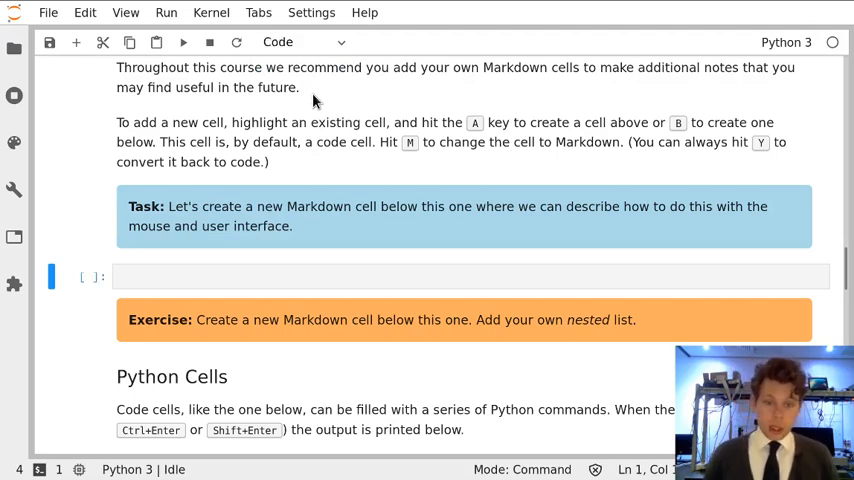
{"action": "key", "text": "m"}
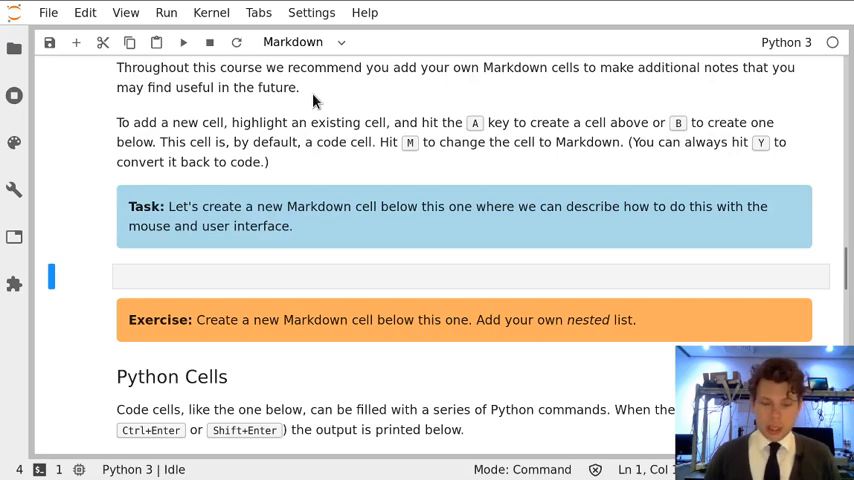